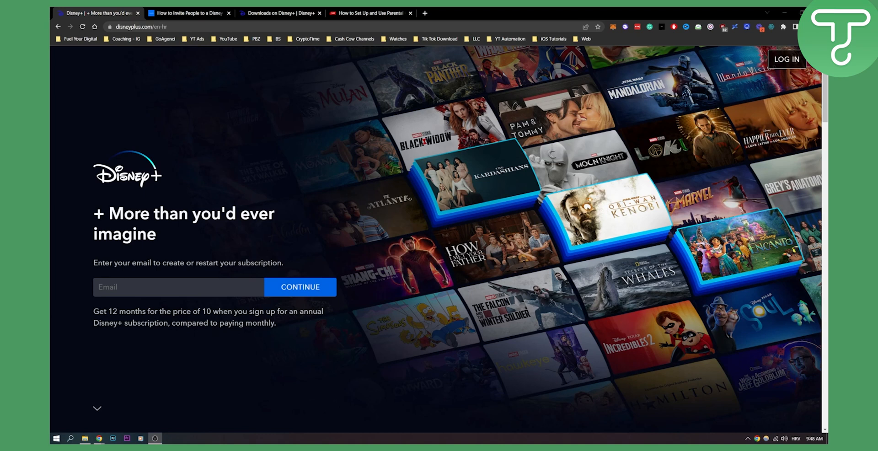
pyautogui.moveTo(376, 237)
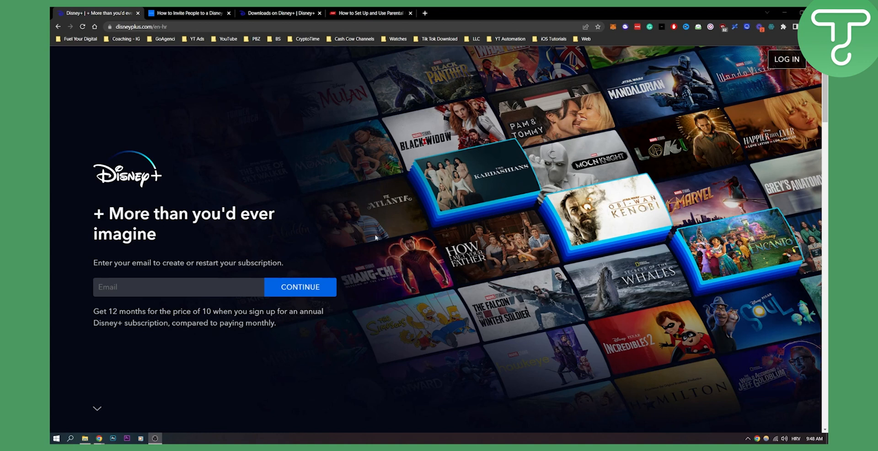
# Step: Switch to the GroupWatch invitation article tab and scroll to its first steps
pyautogui.click(188, 12)
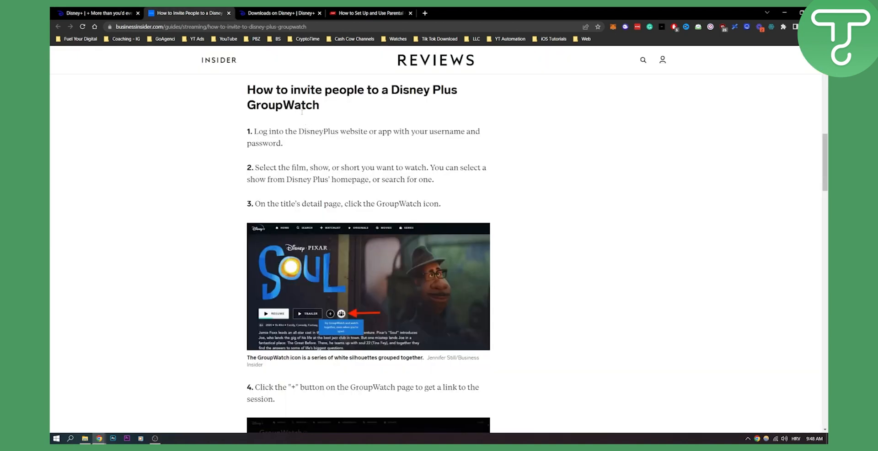
pyautogui.moveTo(406, 101)
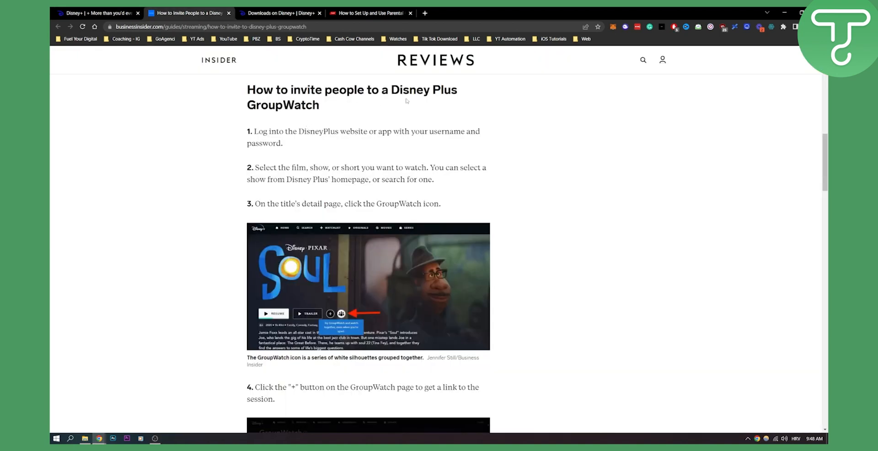
pyautogui.moveTo(471, 140)
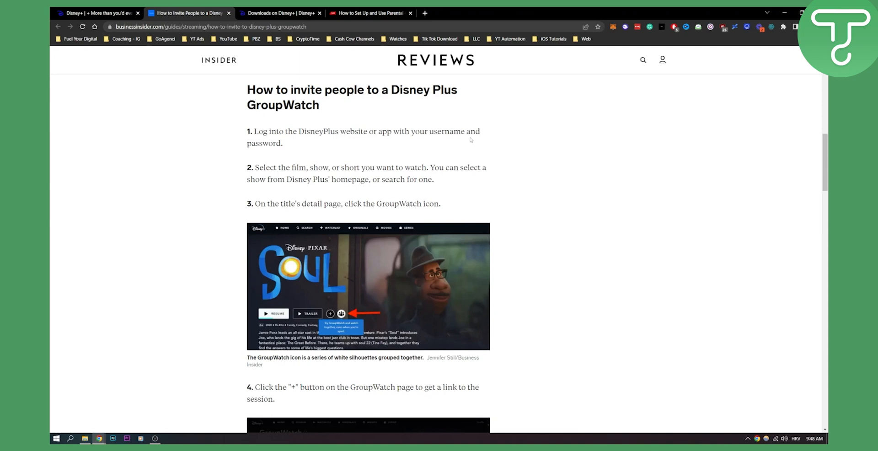
pyautogui.scroll(-3)
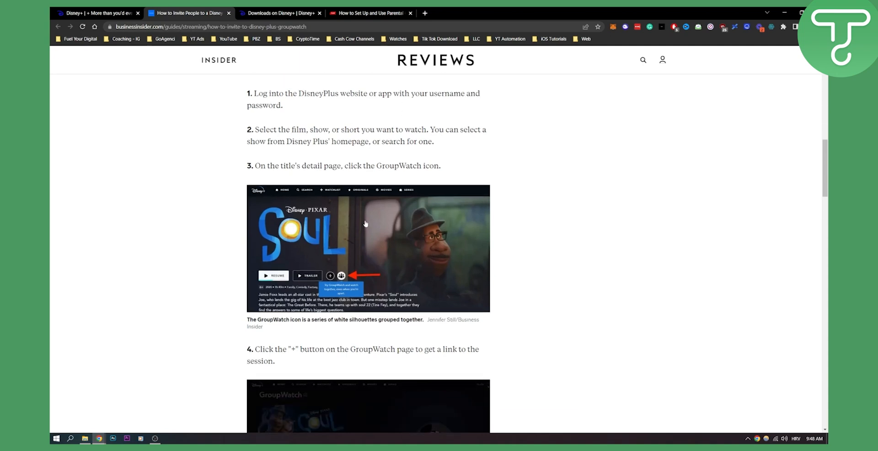
pyautogui.moveTo(279, 205)
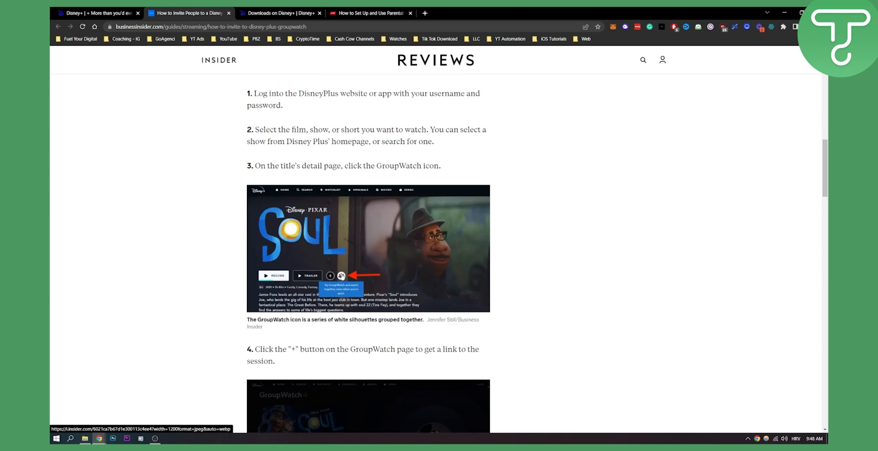
pyautogui.moveTo(332, 292)
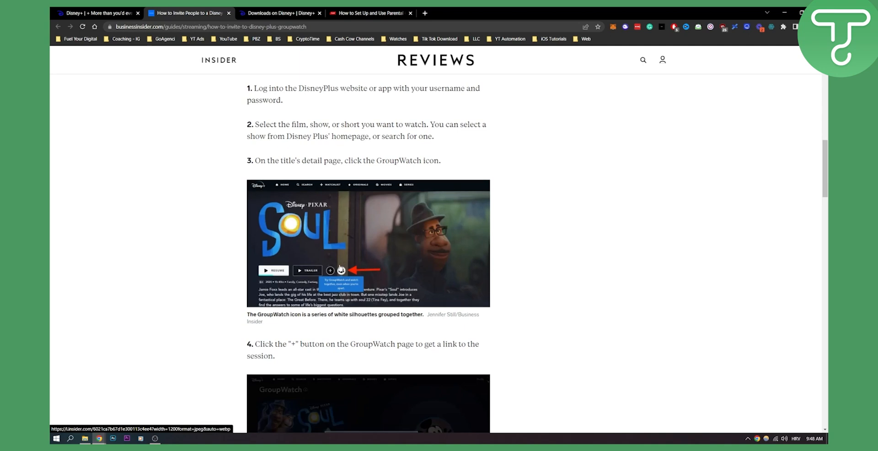
# Step: Scroll past the GroupWatch icon screenshot to steps 4 and 5 on copying the link
pyautogui.scroll(-3)
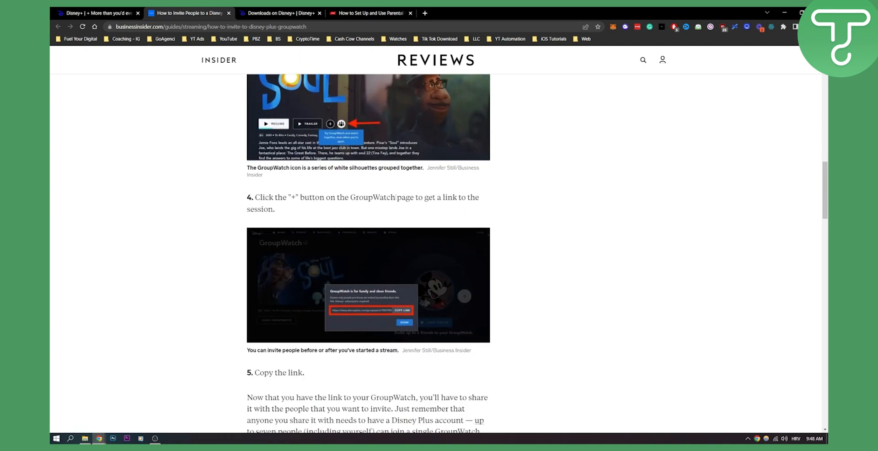
pyautogui.moveTo(432, 205)
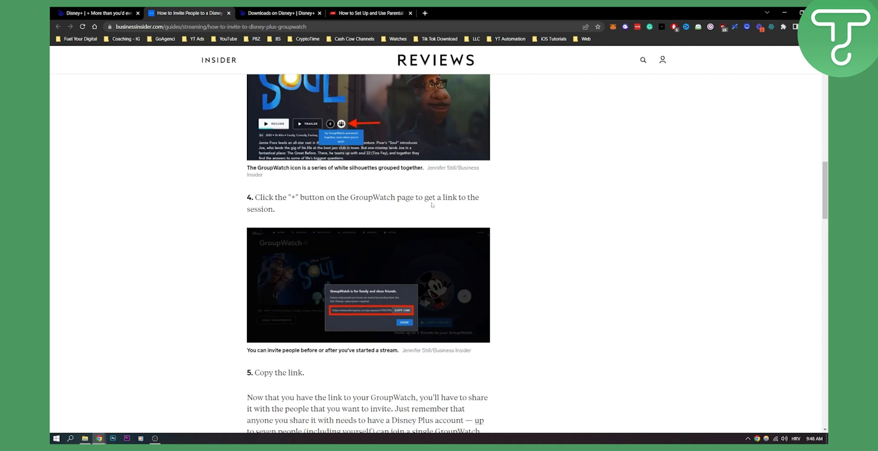
pyautogui.scroll(-3)
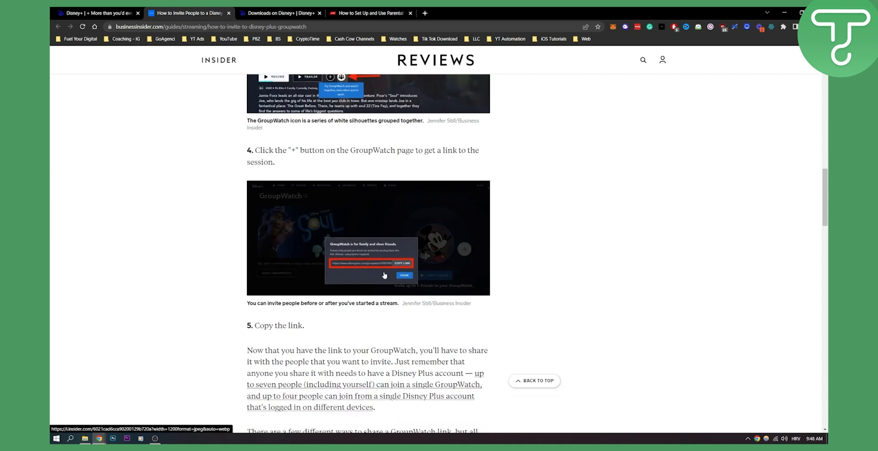
pyautogui.scroll(-3)
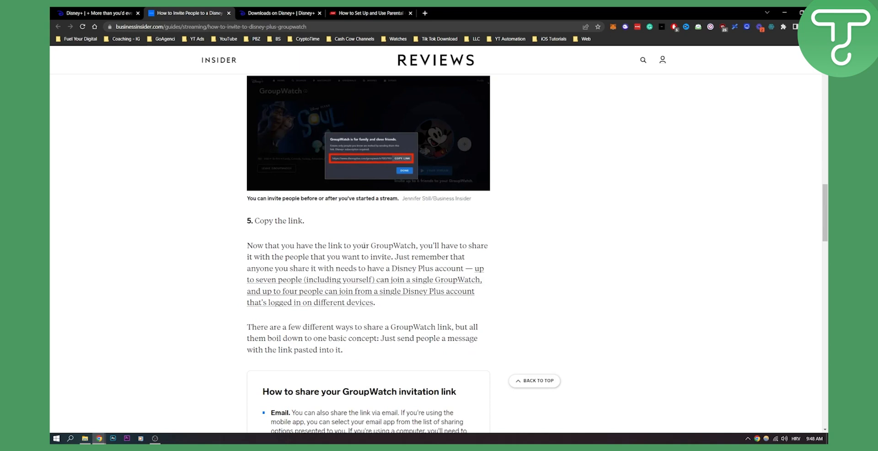
pyautogui.moveTo(352, 238)
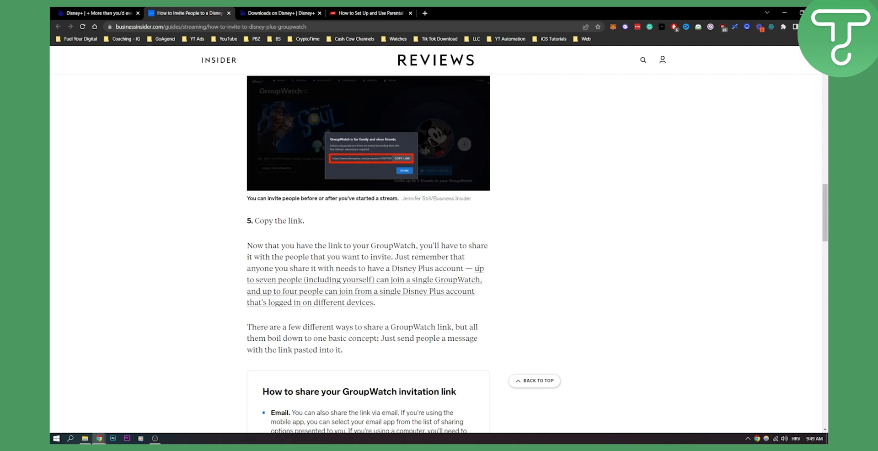
pyautogui.moveTo(385, 283)
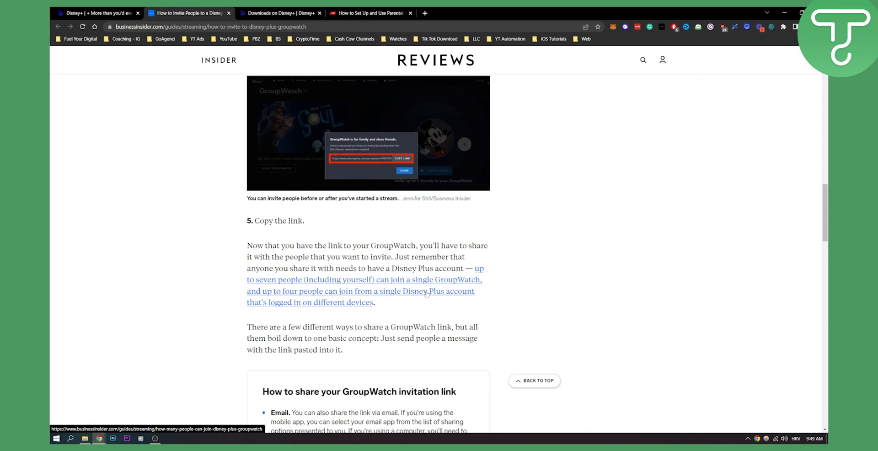
pyautogui.moveTo(342, 308)
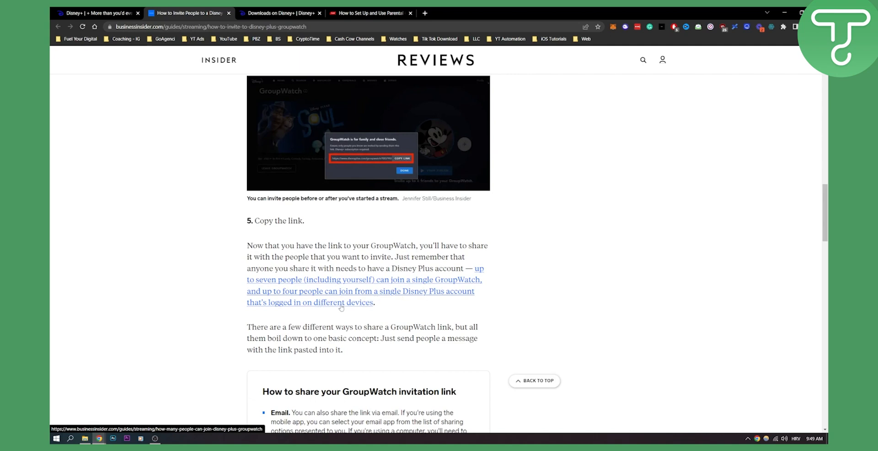
pyautogui.moveTo(202, 300)
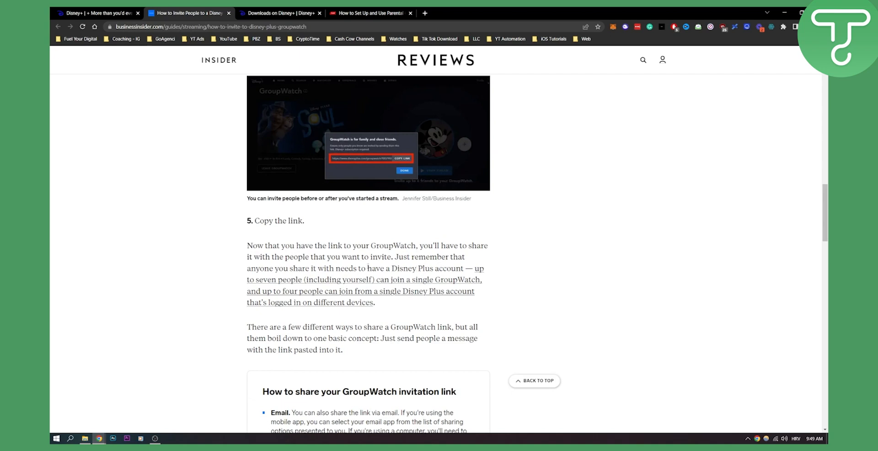
pyautogui.moveTo(405, 279)
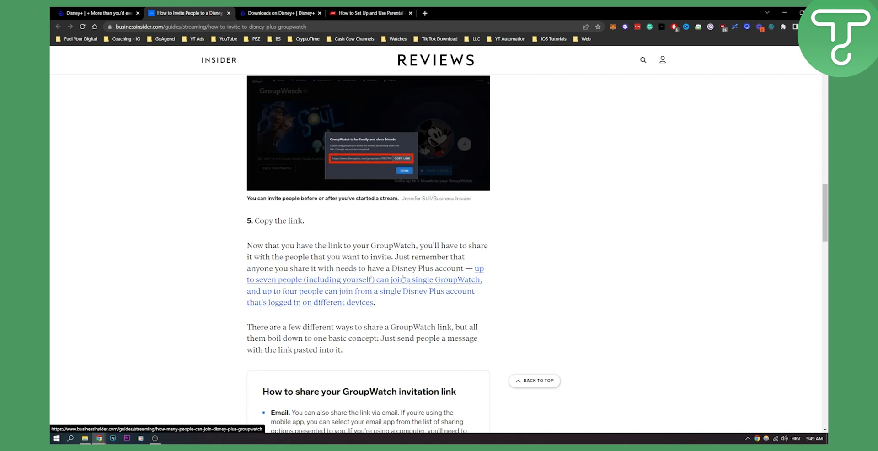
pyautogui.moveTo(402, 279)
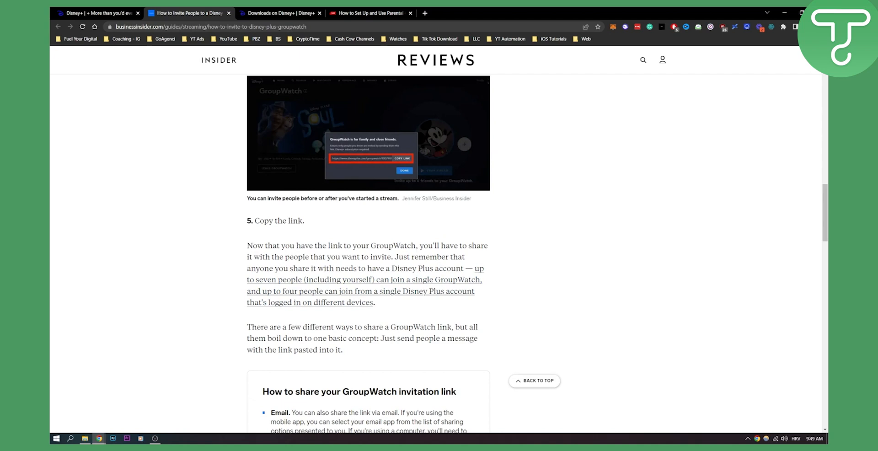